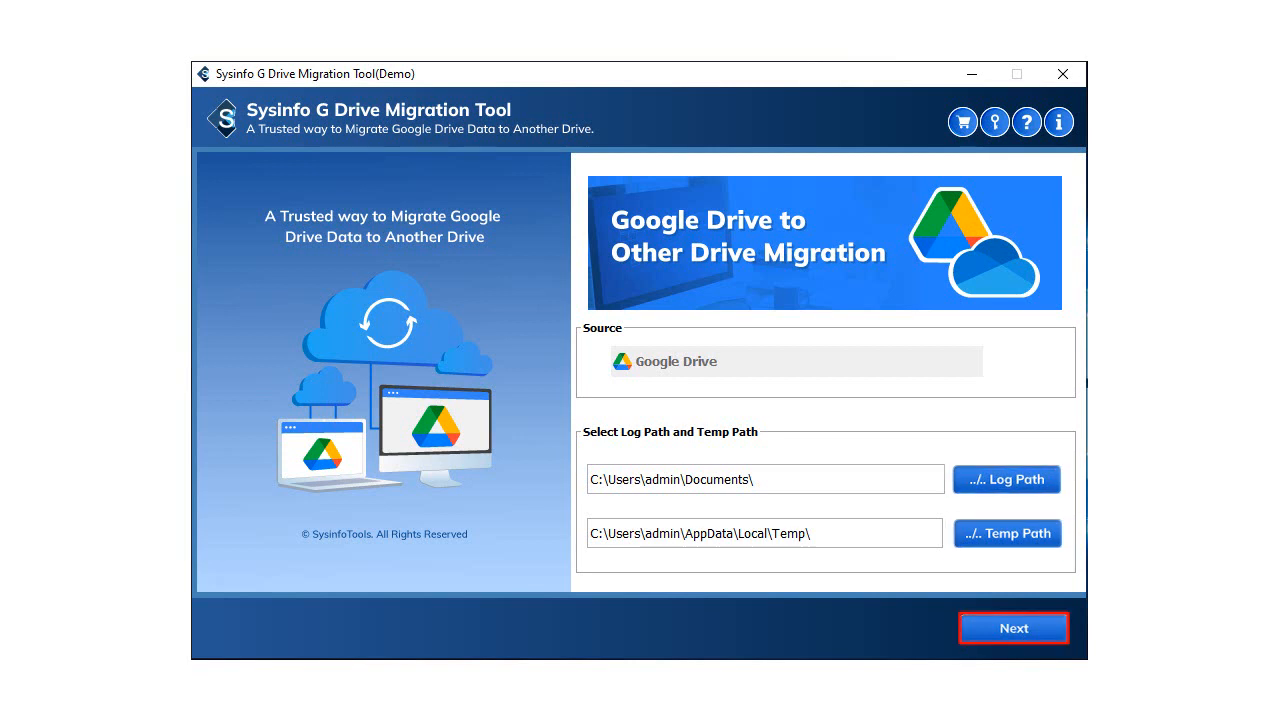
Keep Google Drive as source with default Log and Temp paths and continue
left_click(1014, 628)
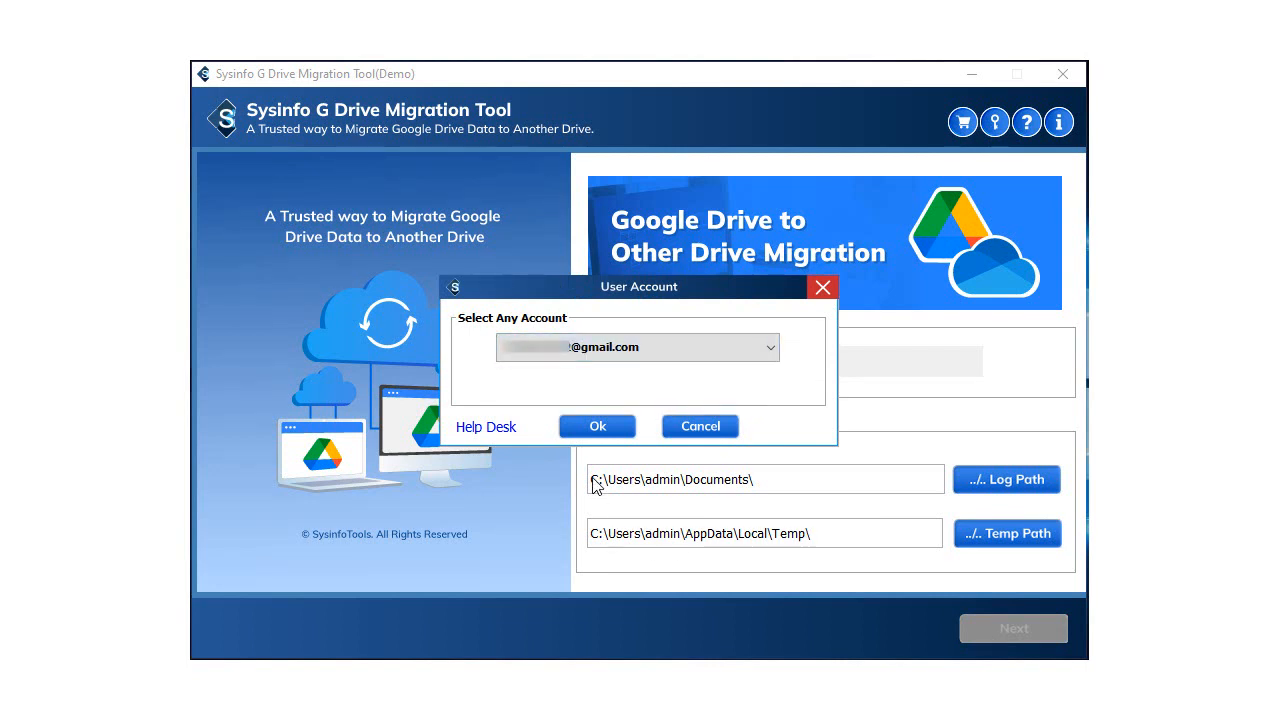
Confirm the Google account and grant Gmail and Drive access permissions
left_click(597, 426)
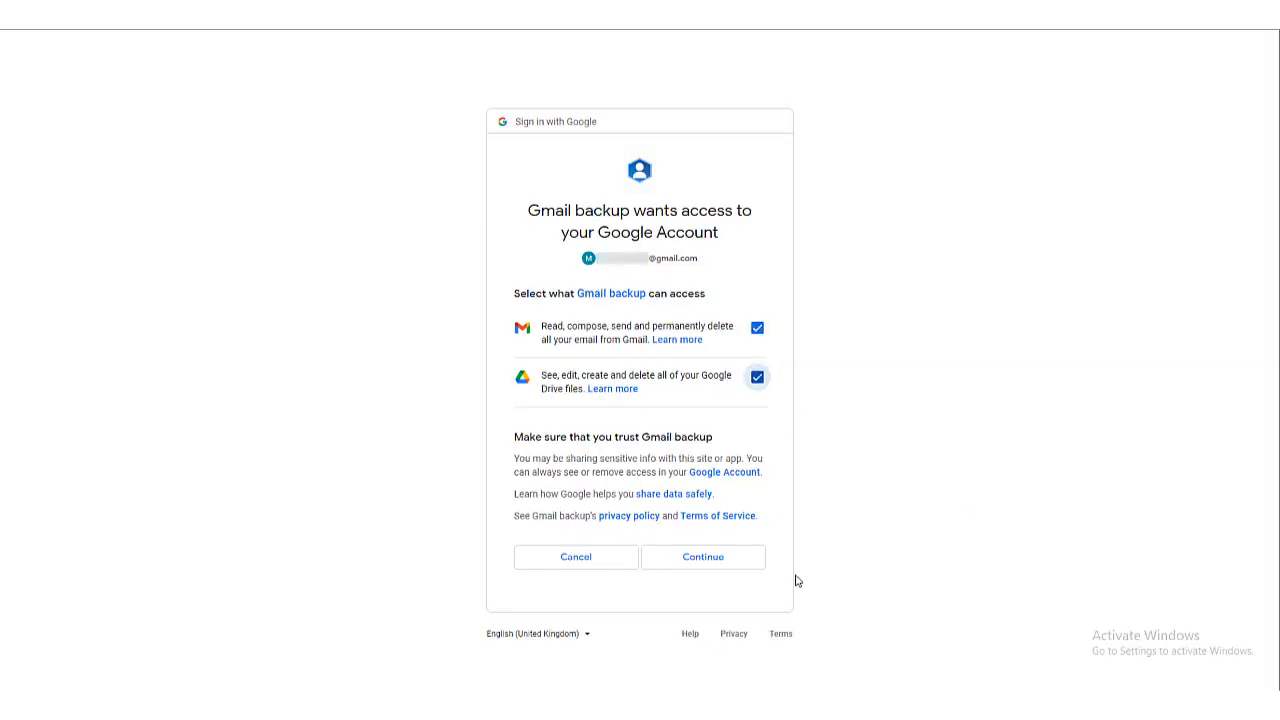
left_click(703, 557)
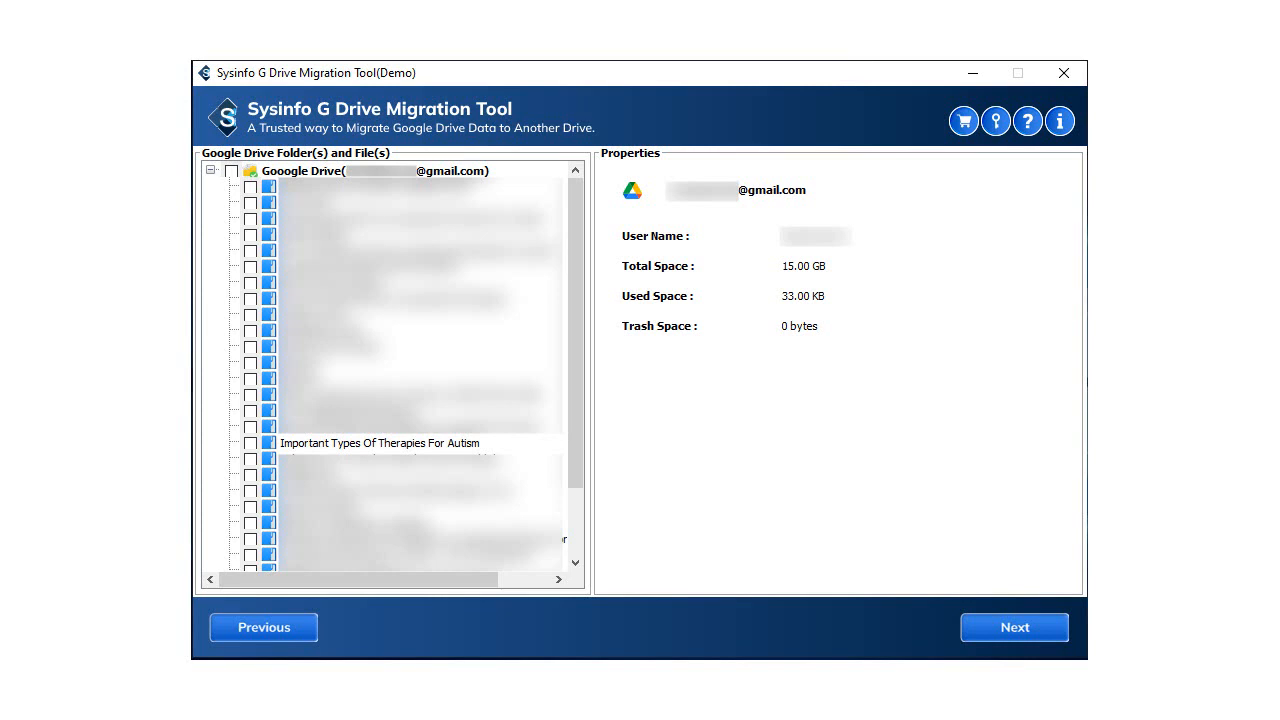
Check the 'Important Types Of Therapies For Autism' file and advance to filter options
left_click(251, 445)
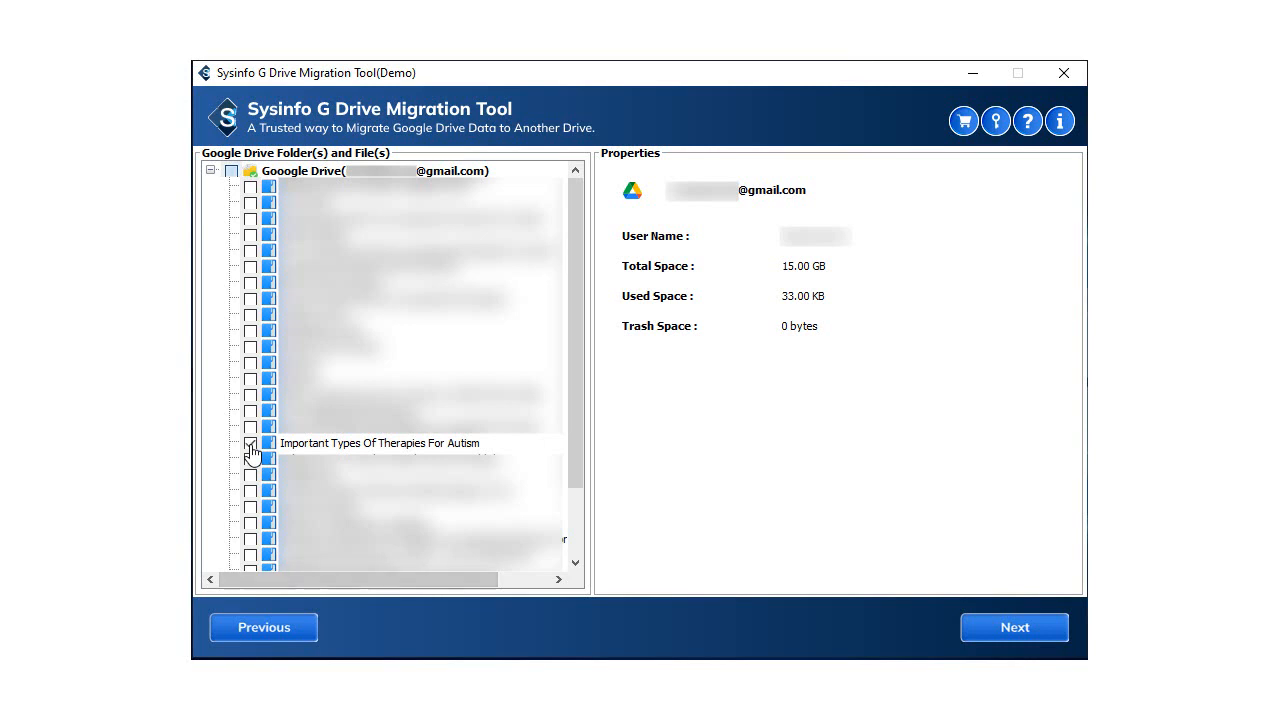
left_click(250, 443)
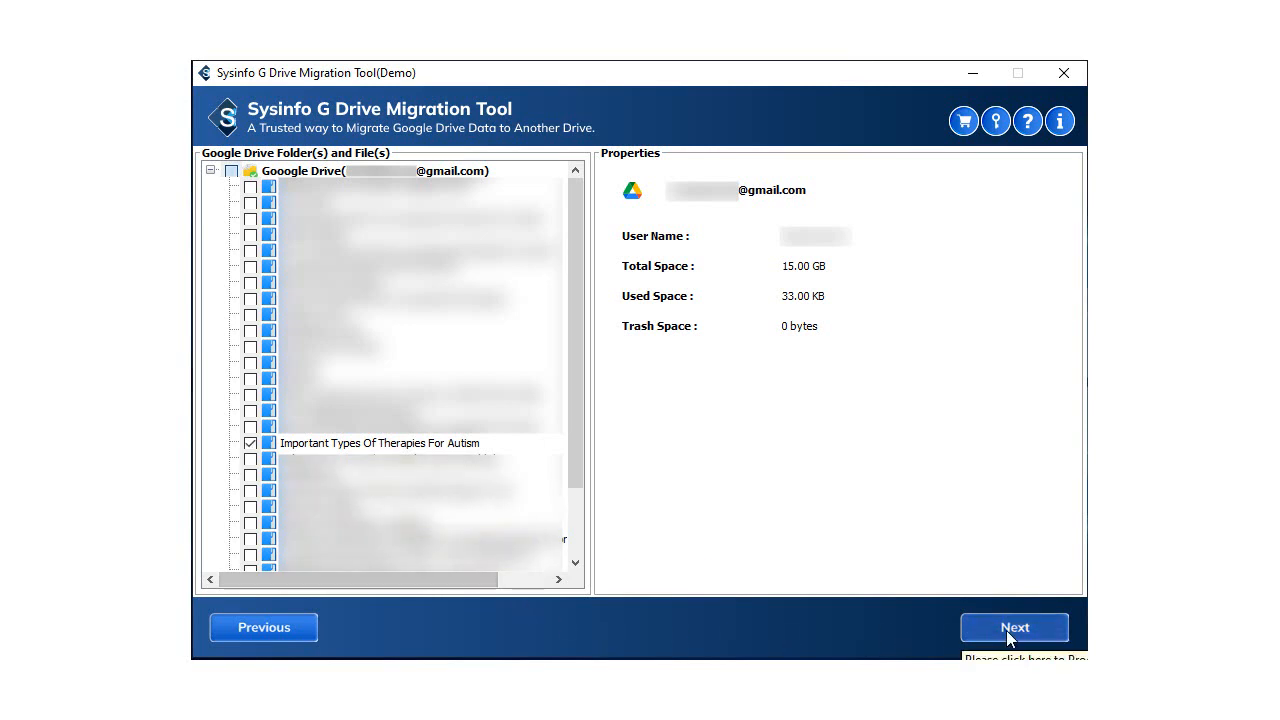
left_click(1014, 627)
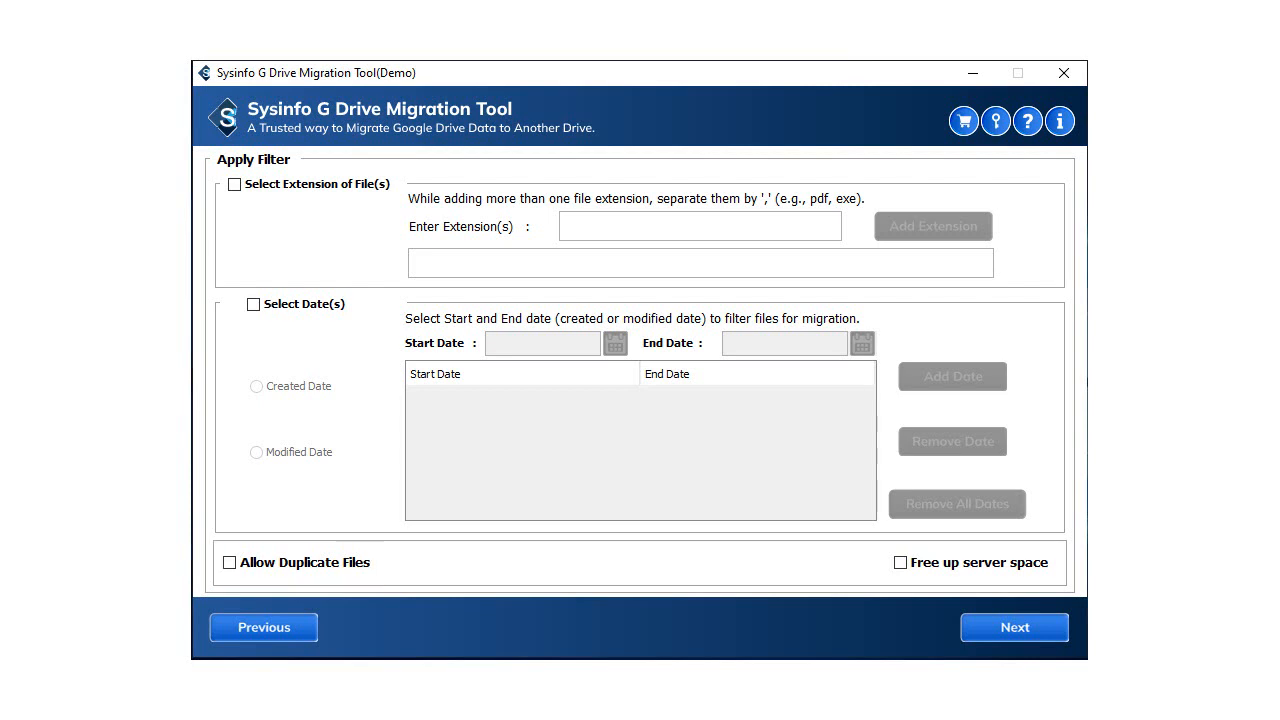
Skip filters, confirm the Microsoft destination, and accept the default folder name to upload
left_click(900, 562)
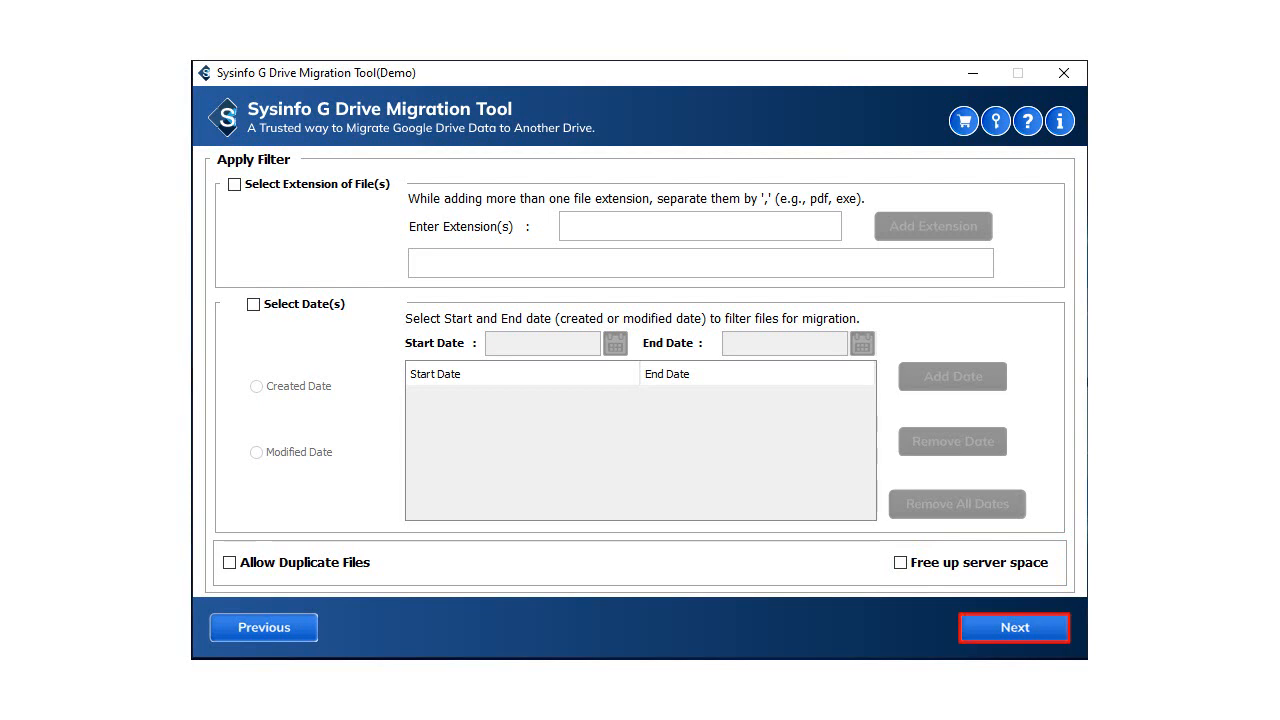
left_click(1014, 627)
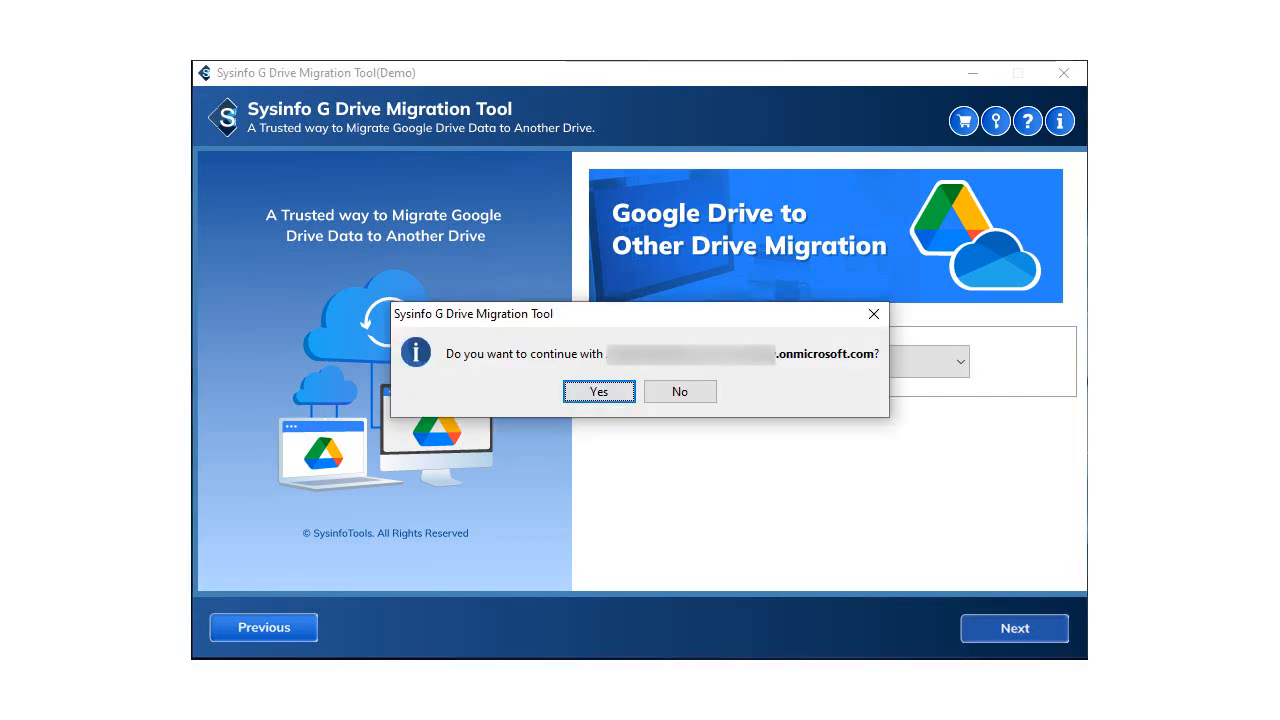
left_click(598, 391)
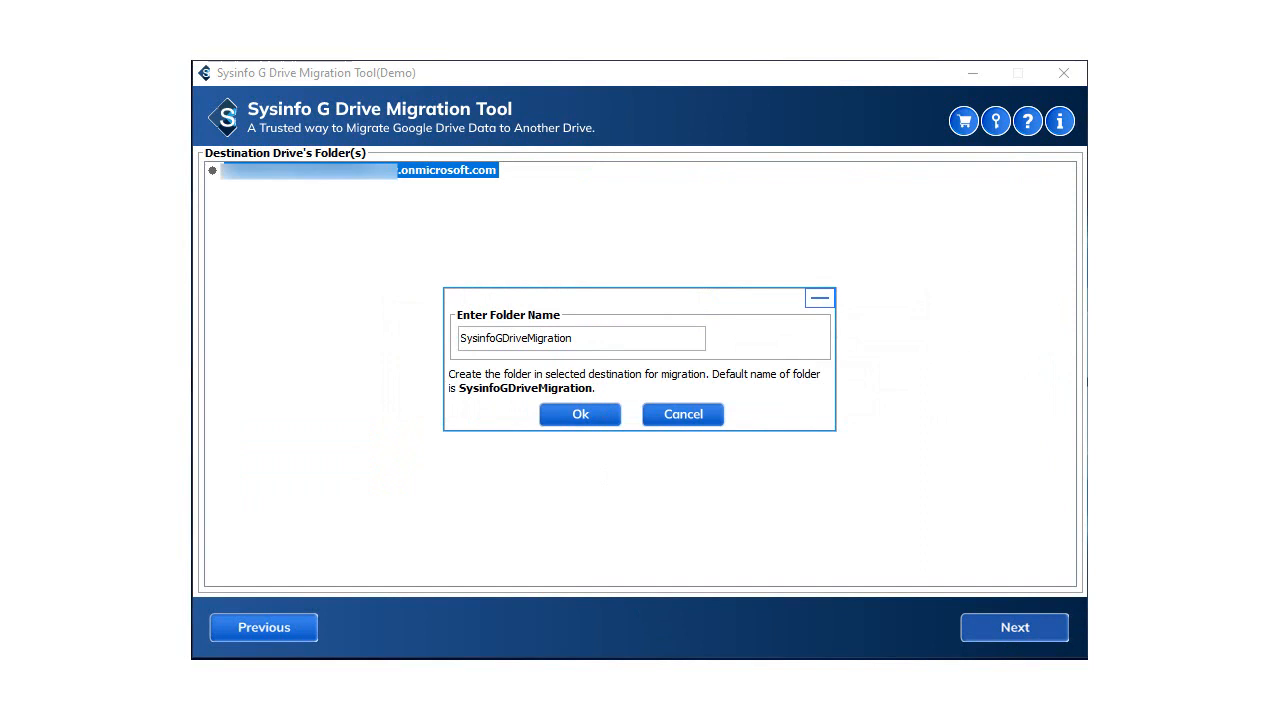
mouse_move(603, 447)
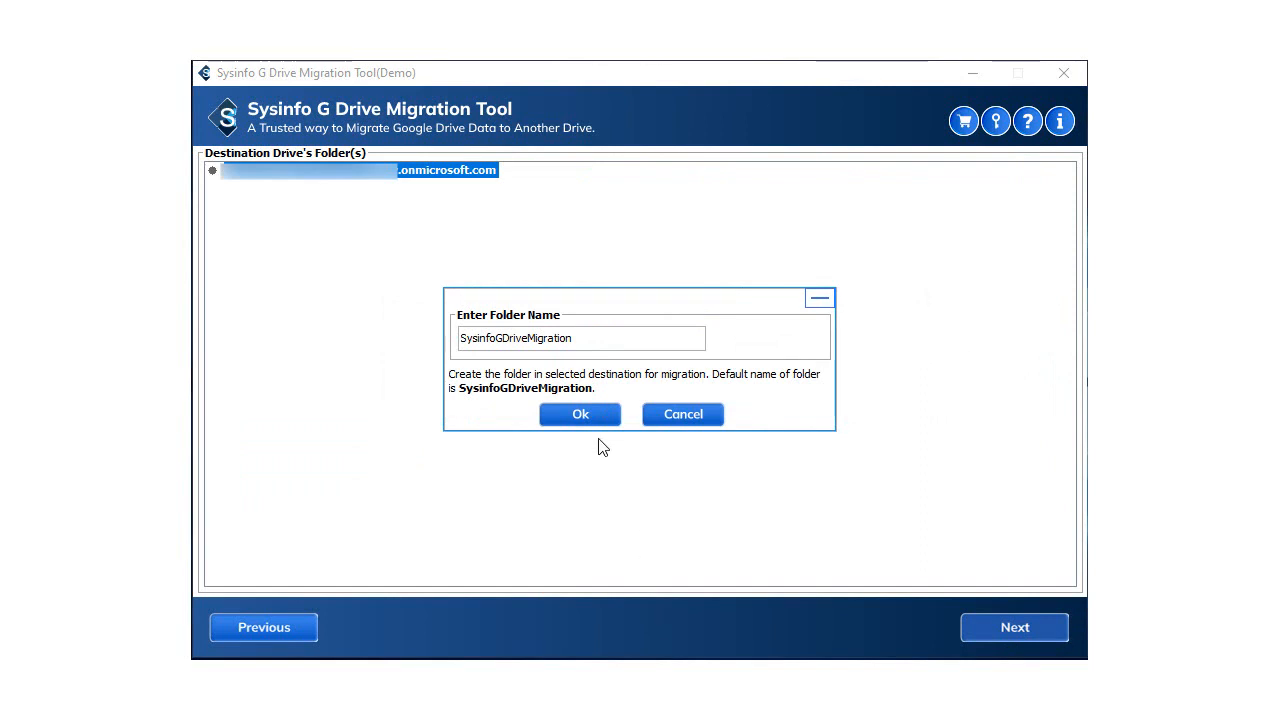
left_click(579, 414)
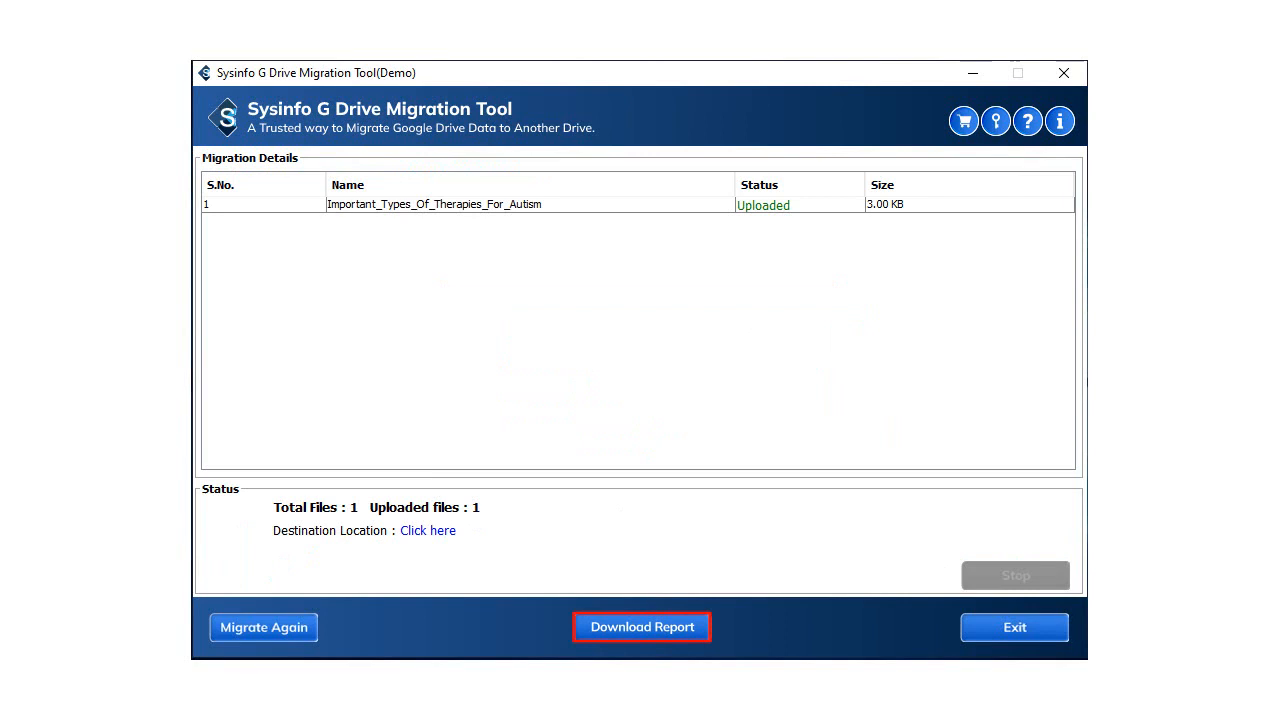